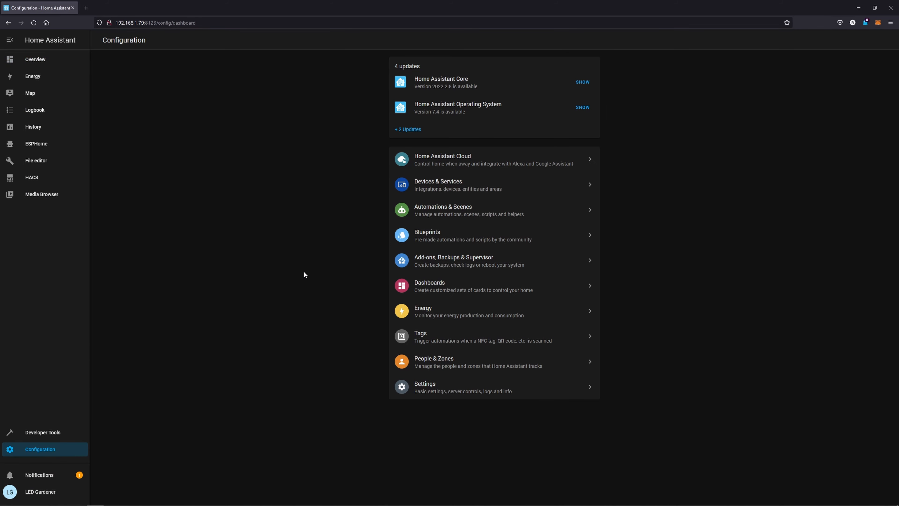
Go to Automations & Scenes and start adding a new automation.
{"action": "left_click", "coordinate": [443, 209]}
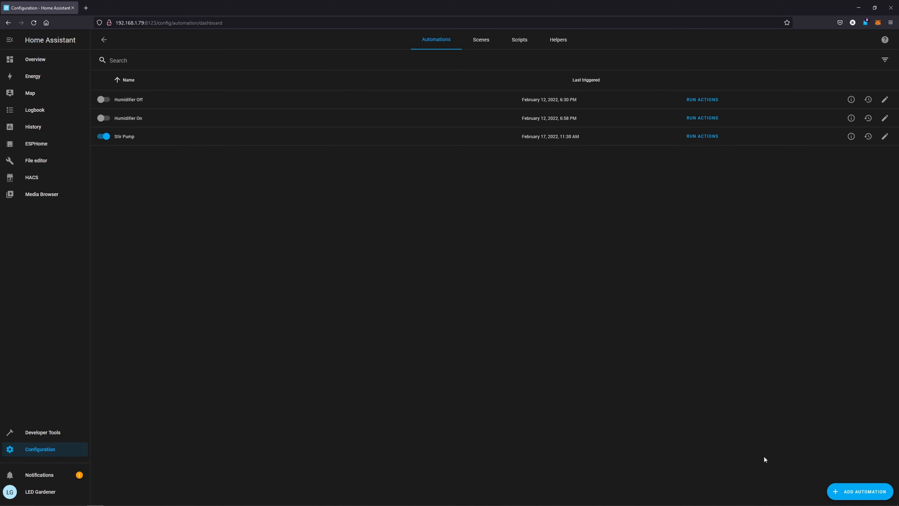
{"action": "left_click", "coordinate": [860, 492]}
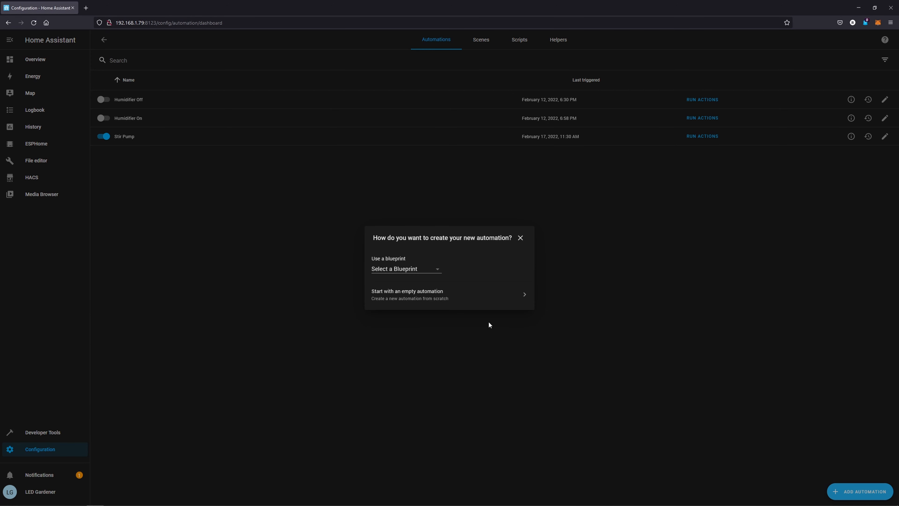
Start with an empty automation and look through the blank editor.
{"action": "left_click", "coordinate": [406, 291]}
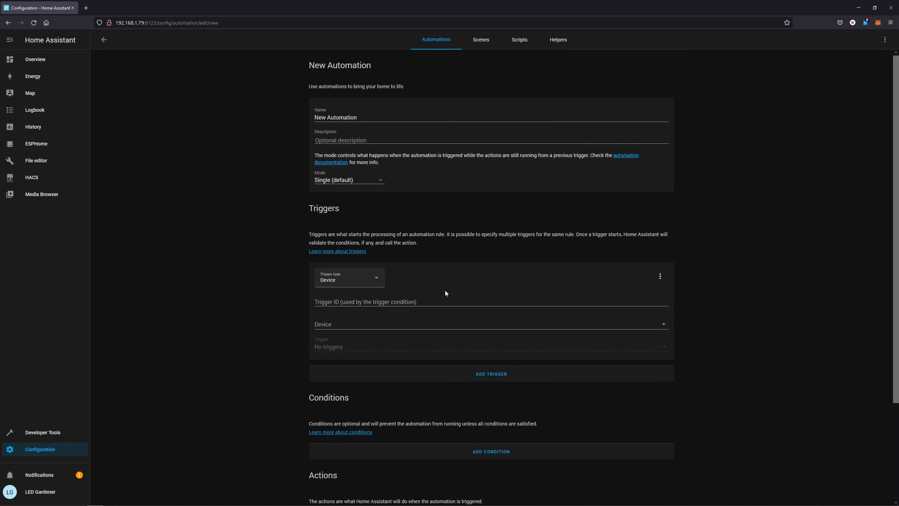
{"action": "scroll", "scroll_direction": "down", "scroll_amount": 3}
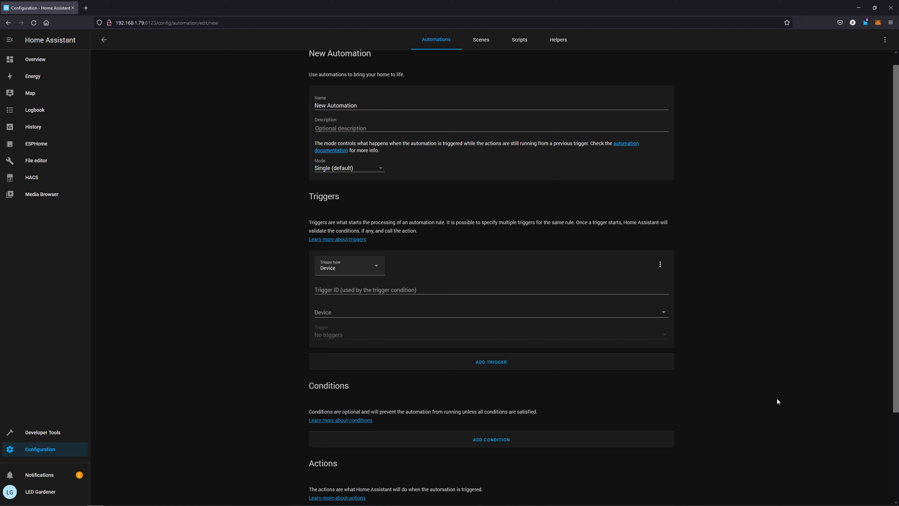
{"action": "scroll", "scroll_direction": "down", "scroll_amount": 3}
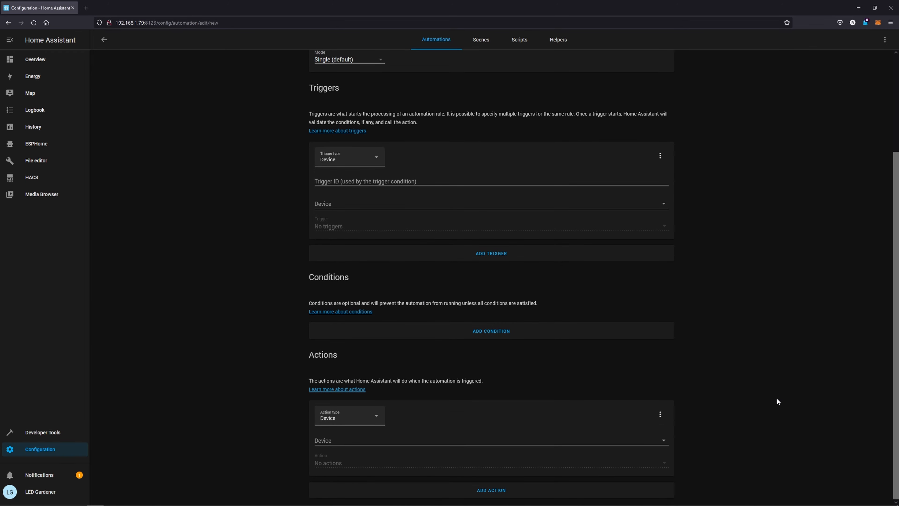
{"action": "scroll", "scroll_direction": "up", "scroll_amount": 3}
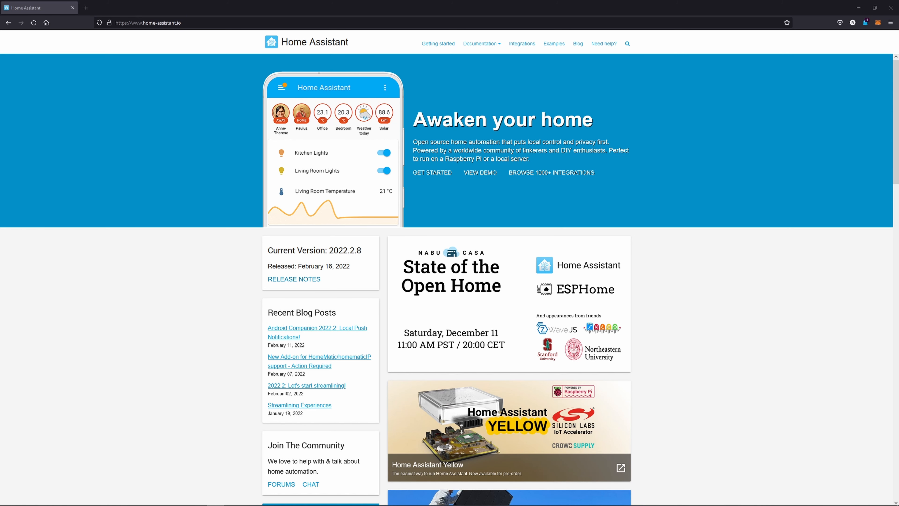
Browse down the home-assistant.io homepage to the features overview.
{"action": "scroll", "scroll_direction": "down", "scroll_amount": 3}
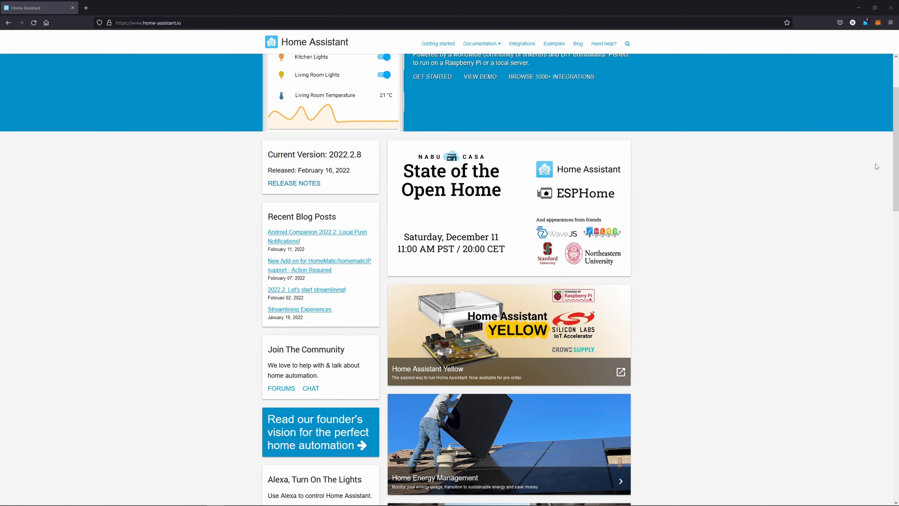
{"action": "scroll", "scroll_direction": "down", "scroll_amount": 3}
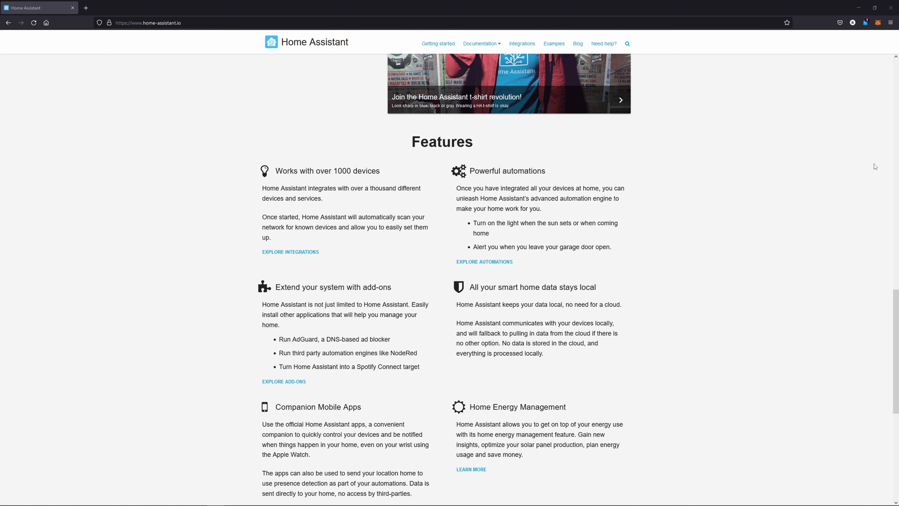